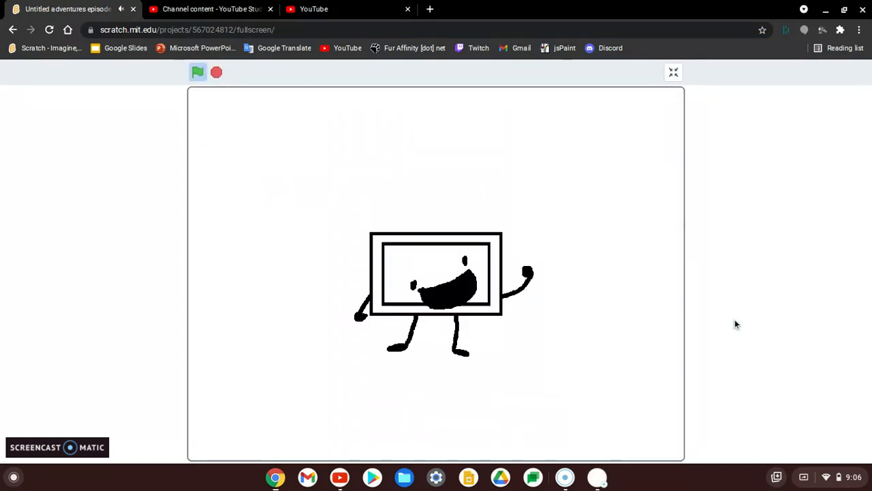
pyautogui.moveTo(564, 477)
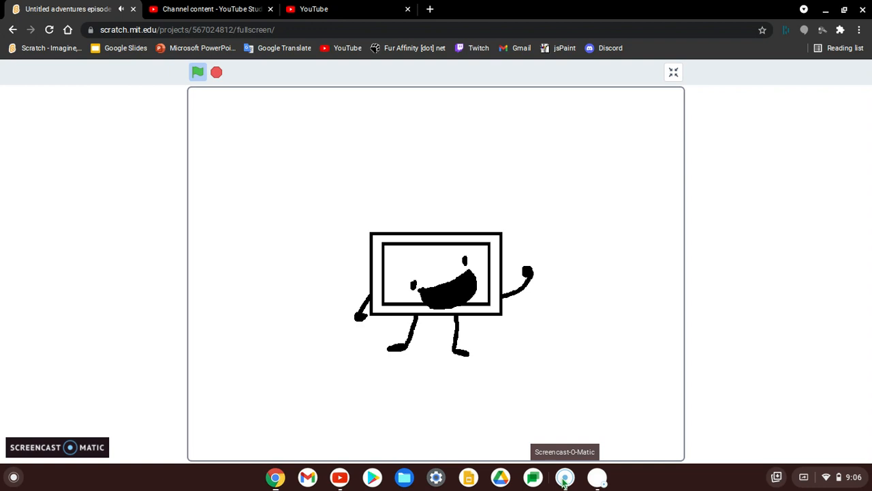
pyautogui.moveTo(646, 482)
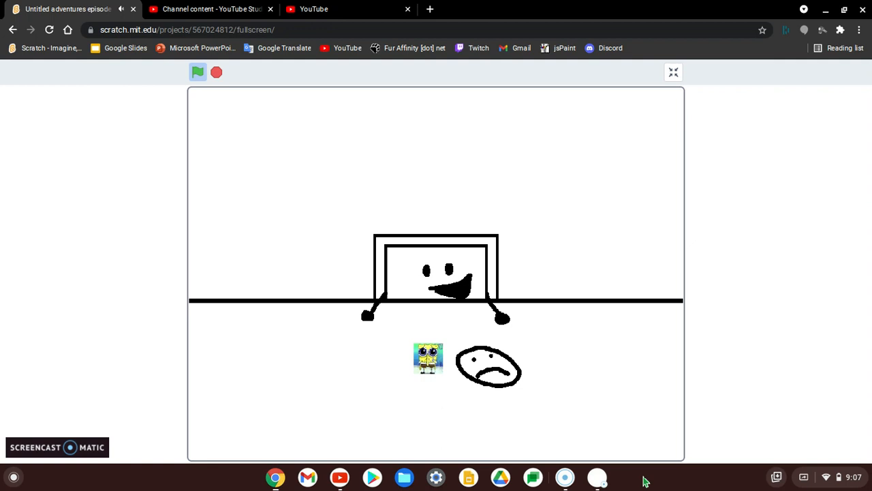
pyautogui.moveTo(638, 468)
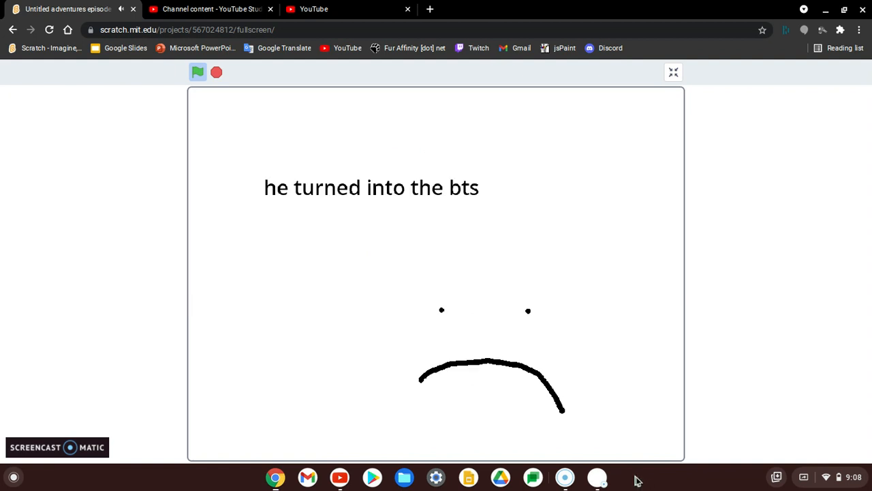
pyautogui.moveTo(565, 478)
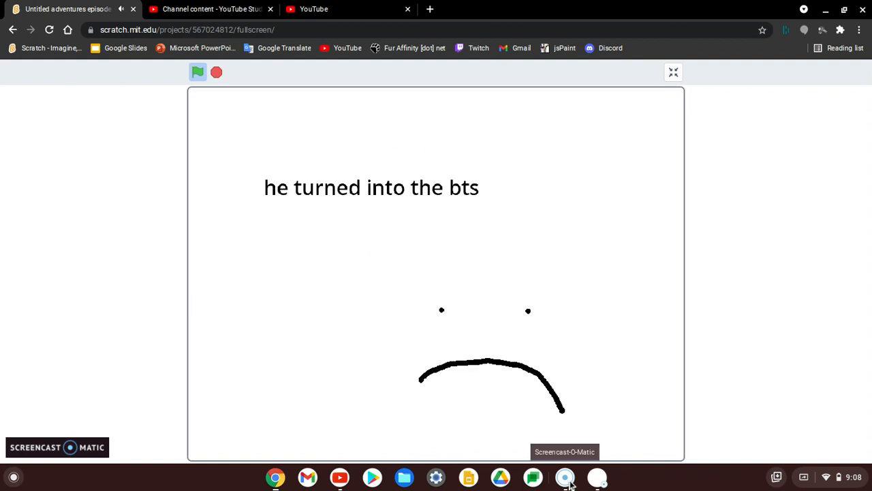